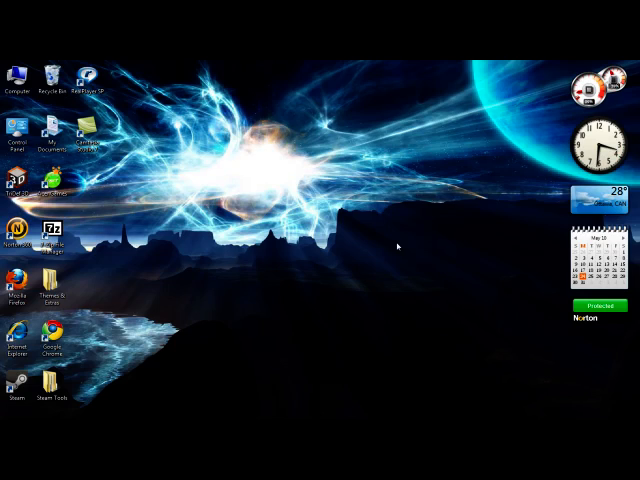
mouse_move(363, 267)
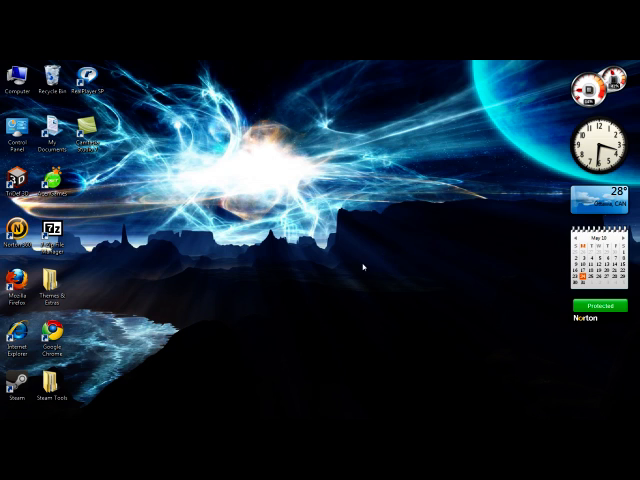
mouse_move(396, 148)
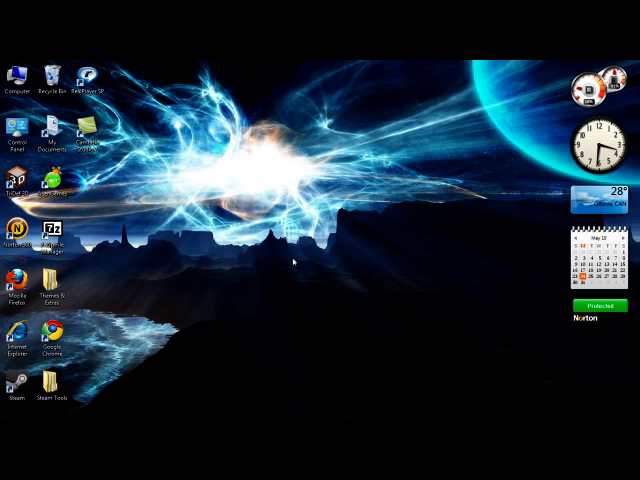
mouse_move(334, 128)
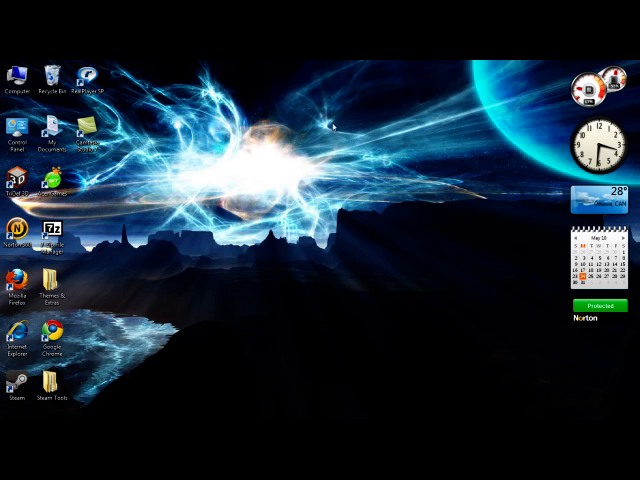
mouse_move(205, 193)
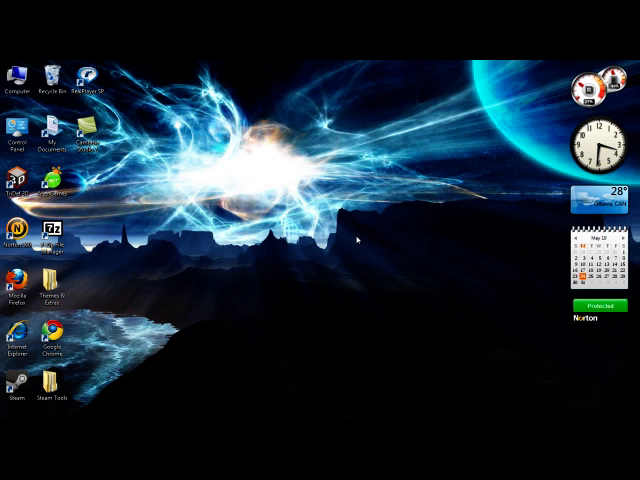
mouse_move(231, 253)
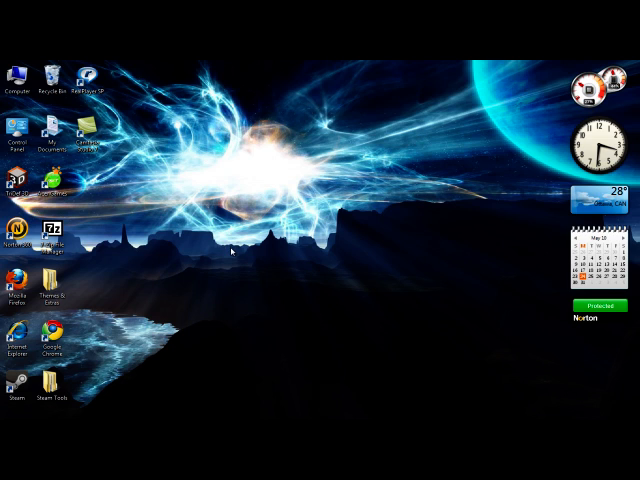
mouse_move(212, 413)
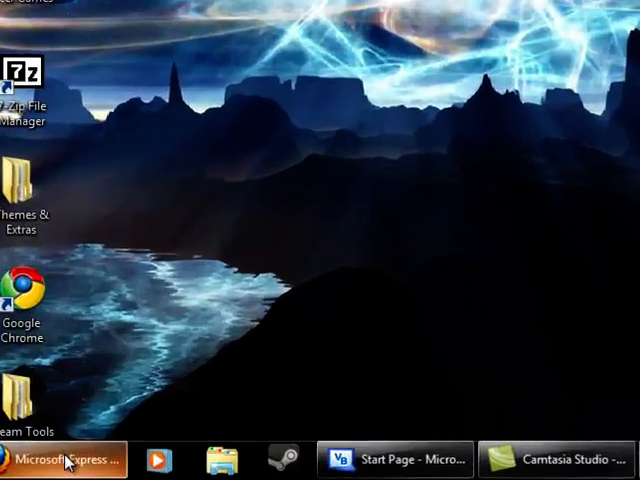
- Bring up the Visual Studio Express page and expand the Visual Basic 2010 Express download entry
left_click(55, 460)
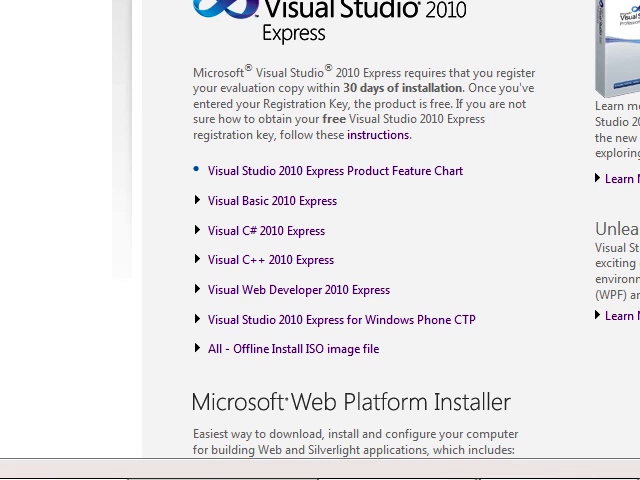
mouse_move(200, 140)
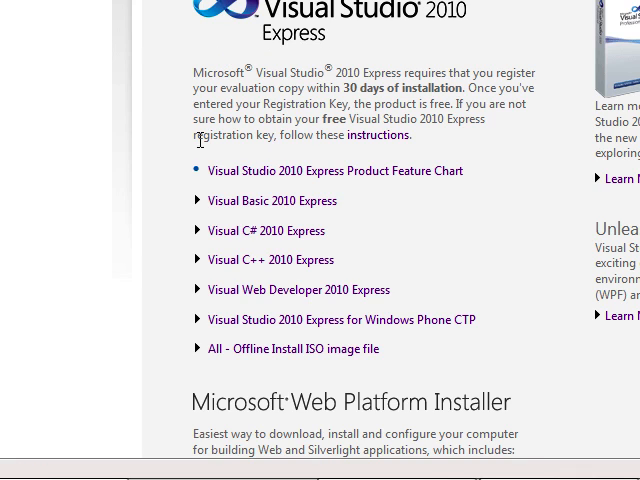
mouse_move(168, 101)
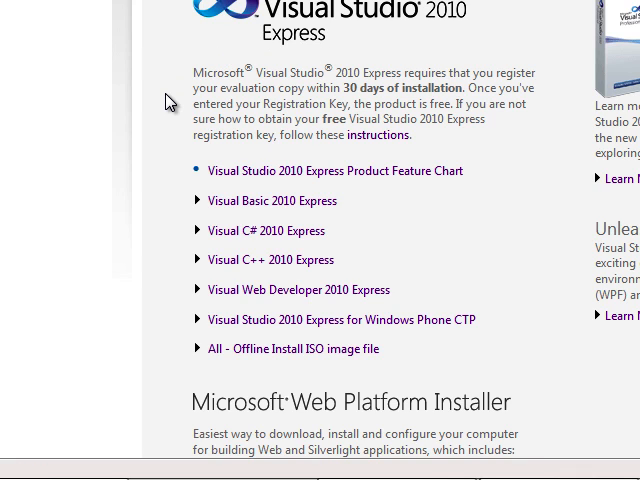
mouse_move(74, 232)
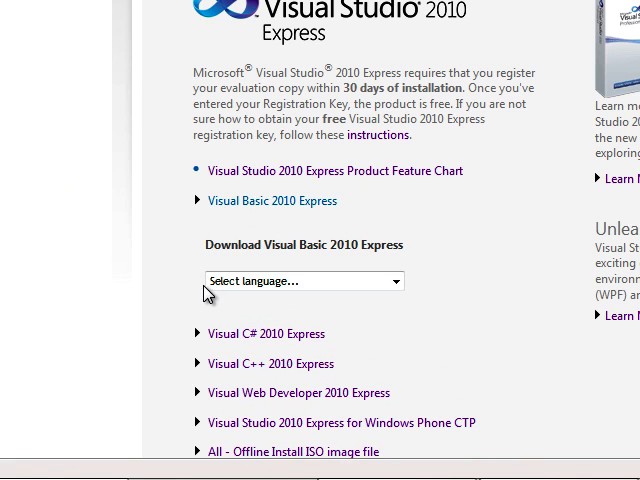
left_click(394, 281)
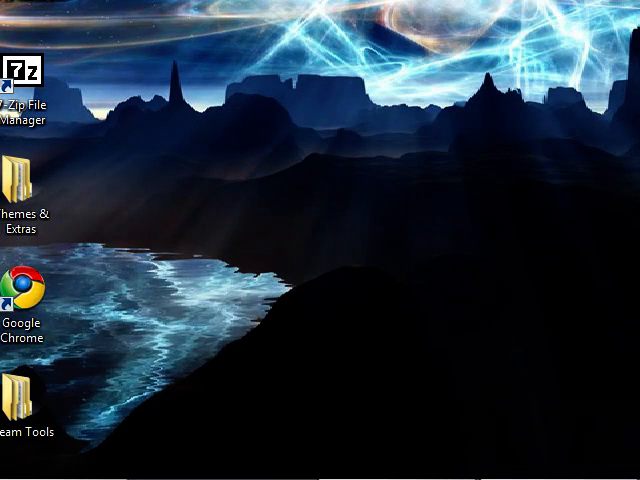
mouse_move(488, 244)
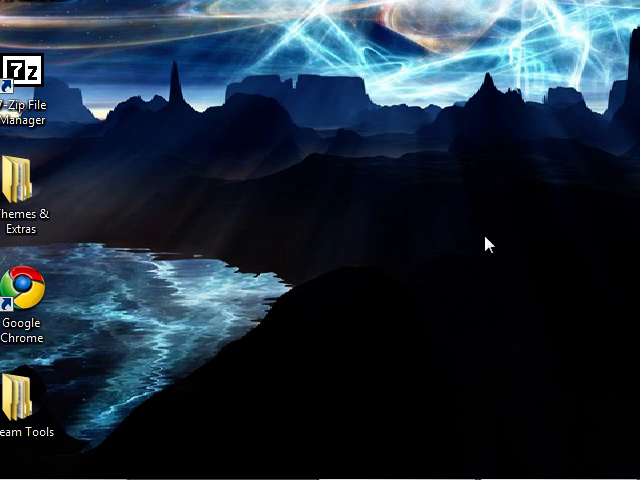
mouse_move(456, 46)
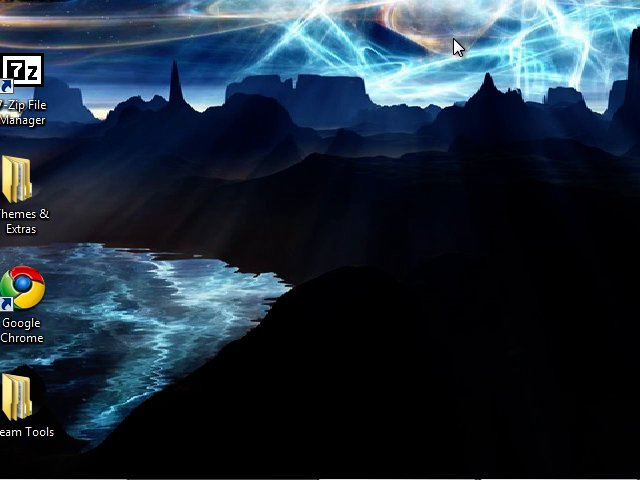
mouse_move(457, 52)
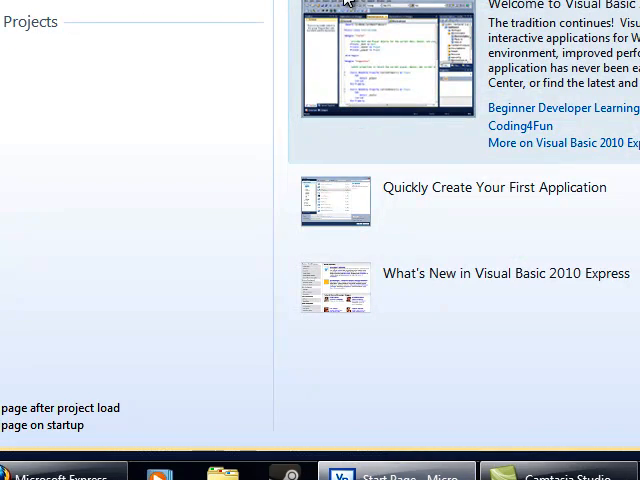
mouse_move(197, 50)
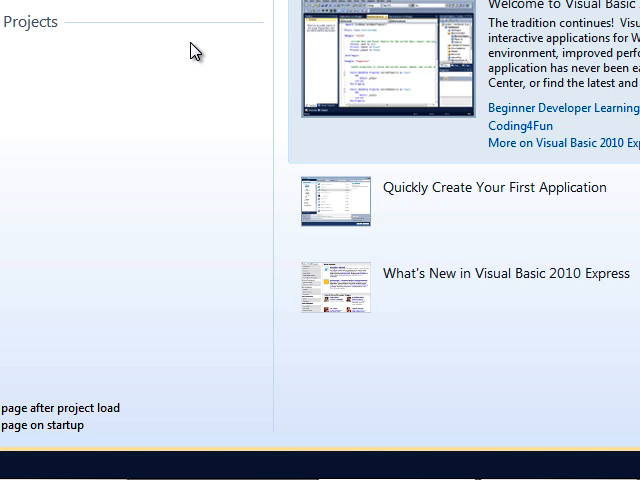
mouse_move(194, 52)
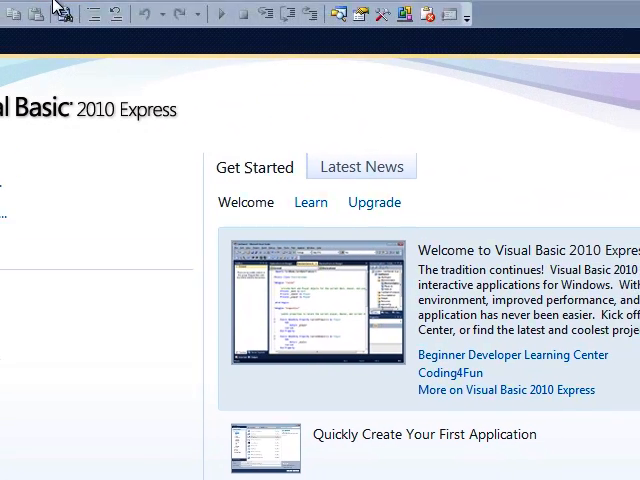
- From the Help menu's Register Product dialog, choose to obtain a registration key online
left_click(53, 32)
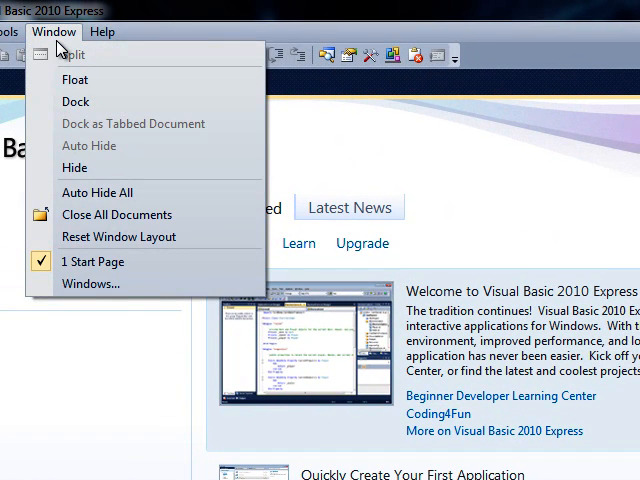
left_click(102, 31)
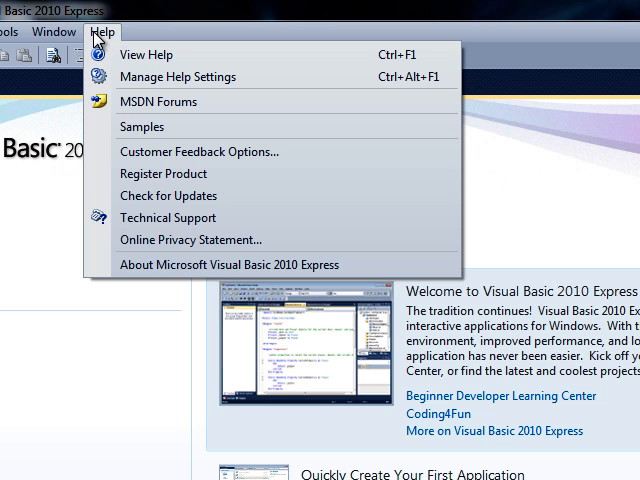
left_click(172, 173)
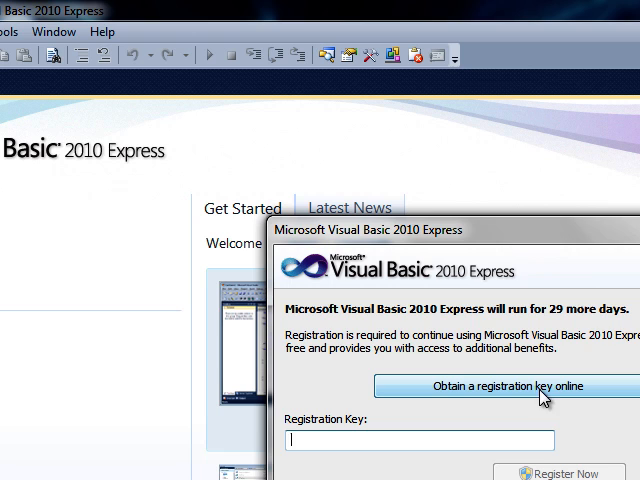
left_click(505, 386)
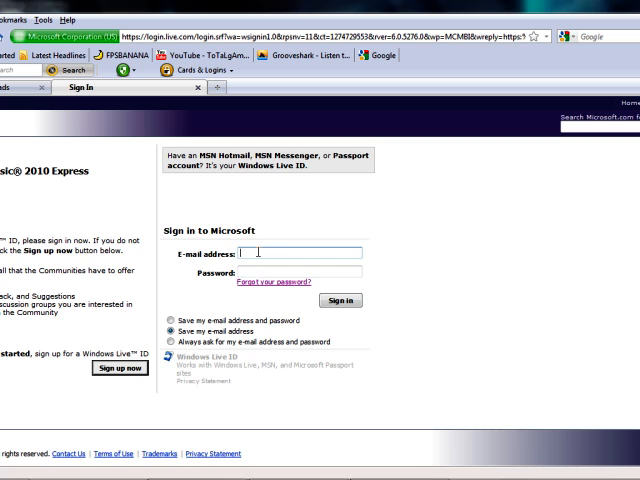
mouse_move(445, 188)
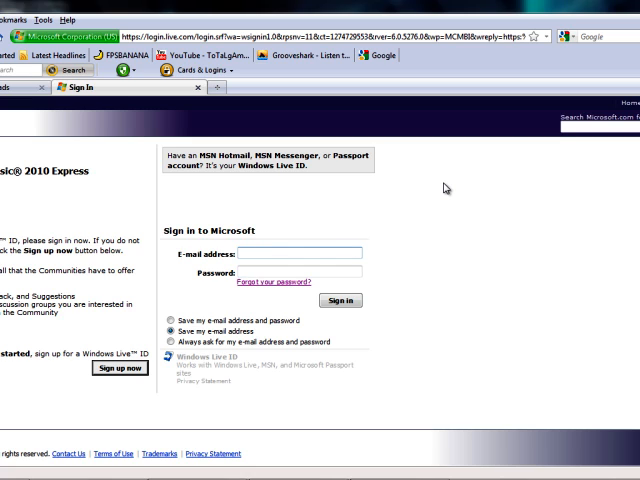
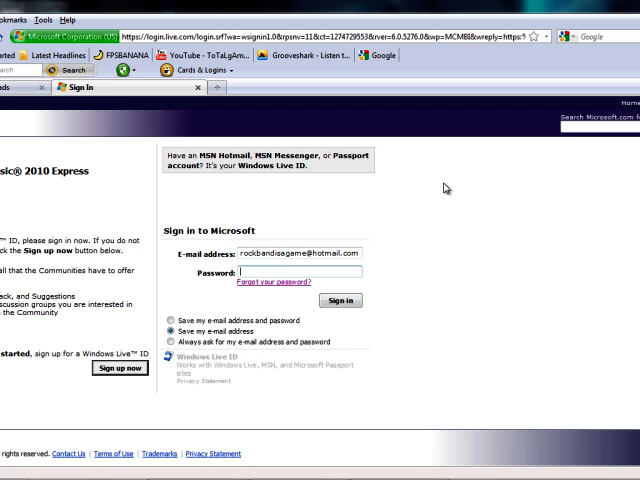
type("••••")
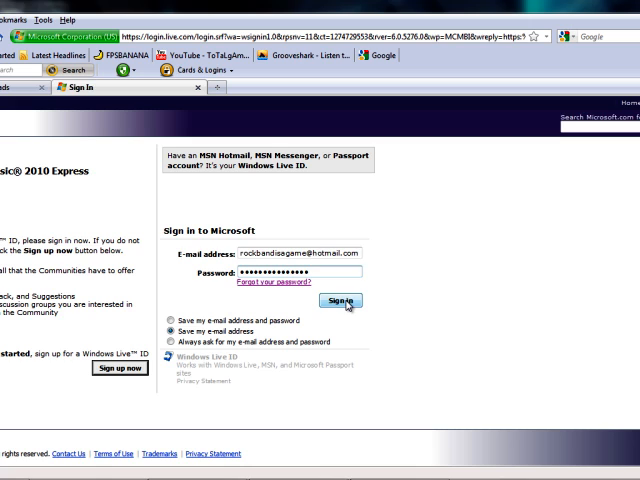
left_click(347, 300)
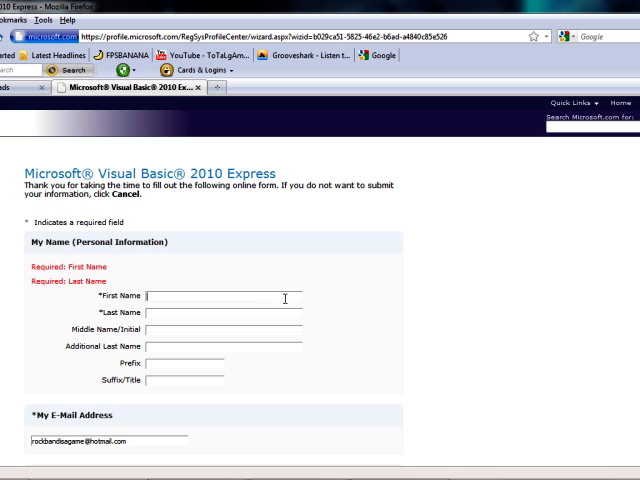
- Enter Hello as the name, skim the profile questions and continue the registration form
type("Hello")
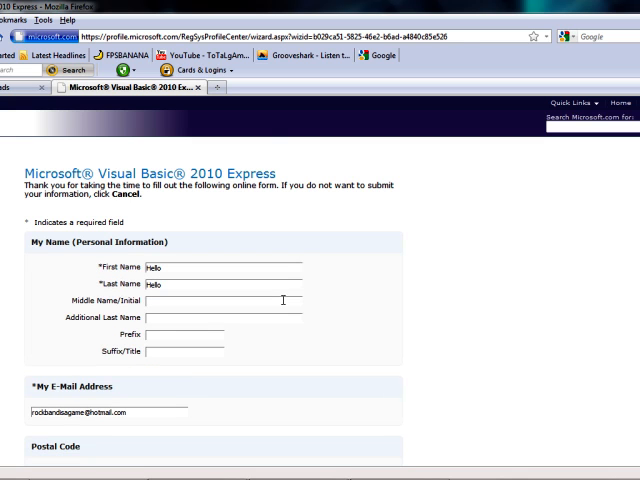
scroll("down", 3)
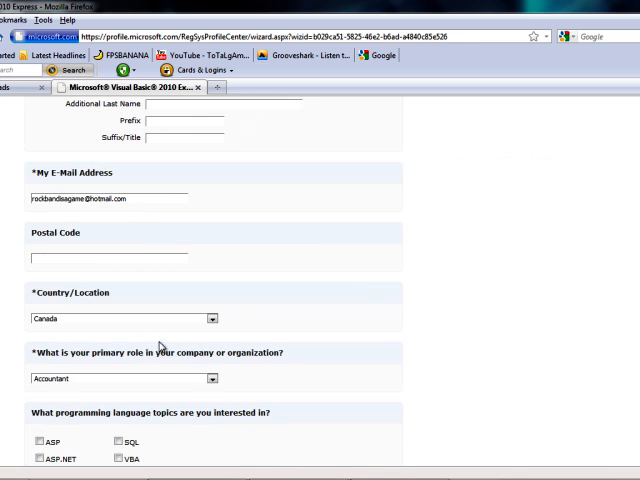
scroll("down", 3)
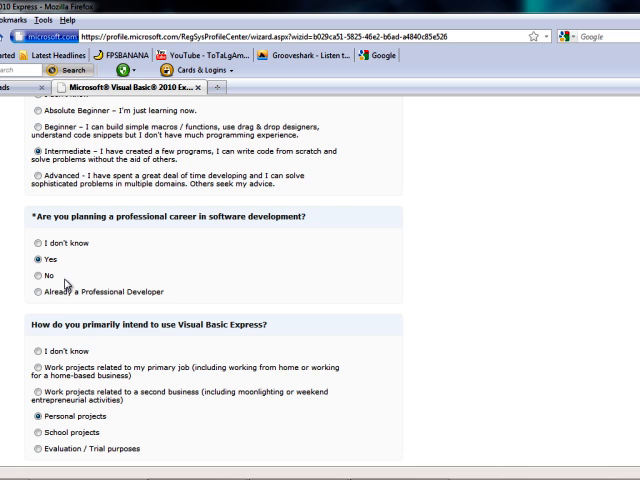
scroll("down", 3)
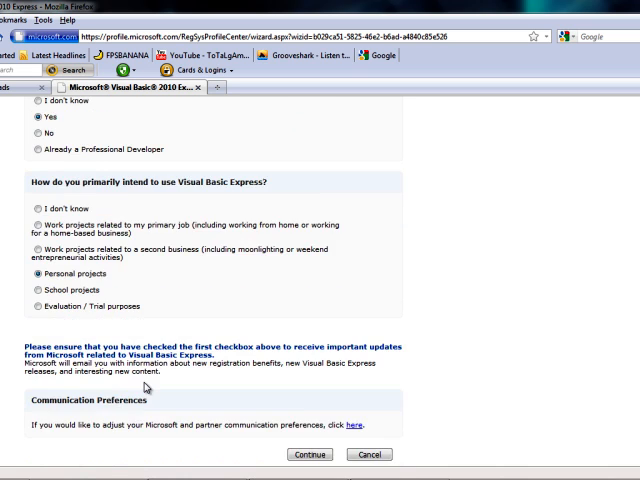
left_click(310, 454)
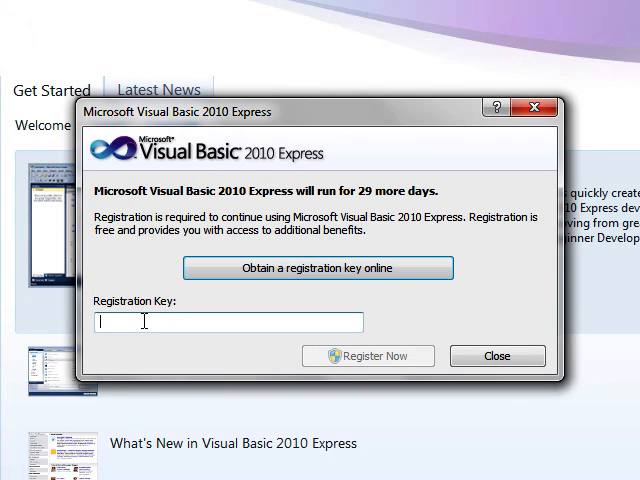
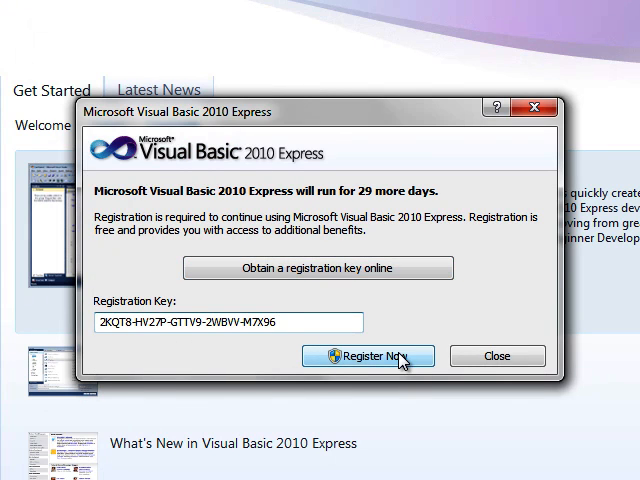
mouse_move(412, 470)
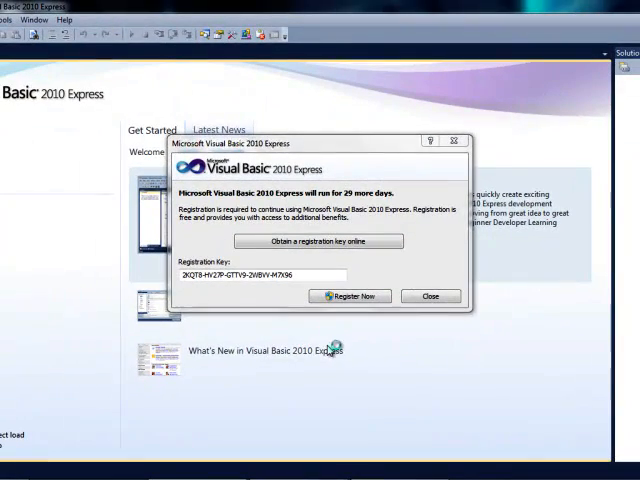
mouse_move(290, 315)
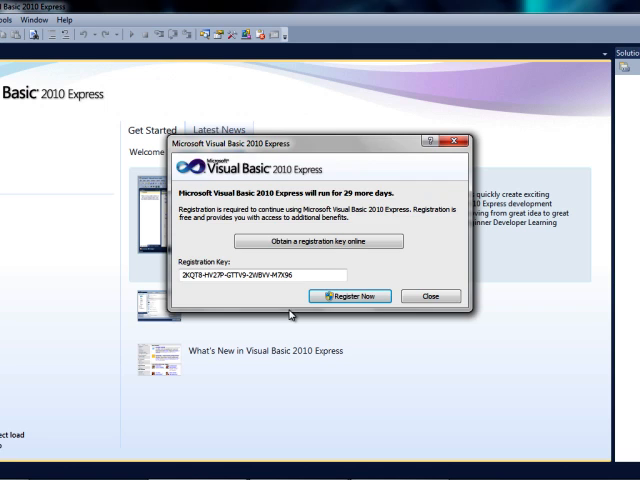
left_click(431, 296)
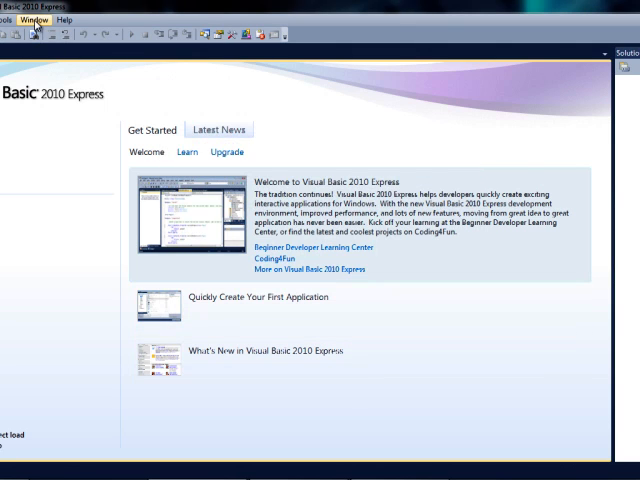
left_click(68, 18)
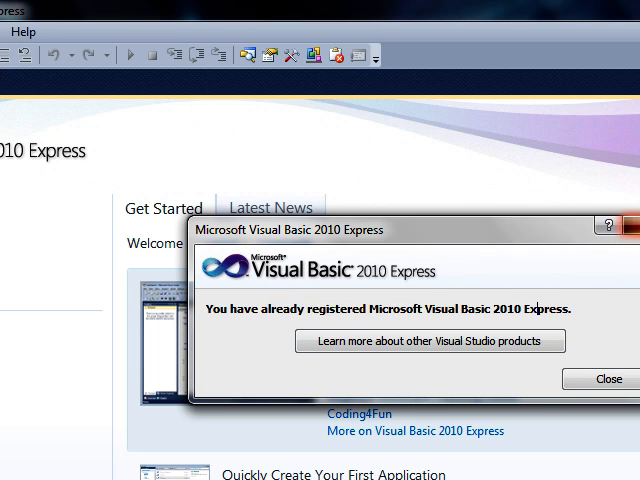
left_click(604, 378)
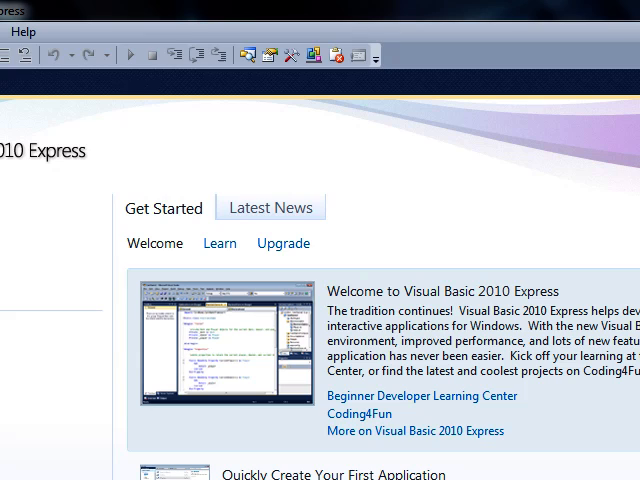